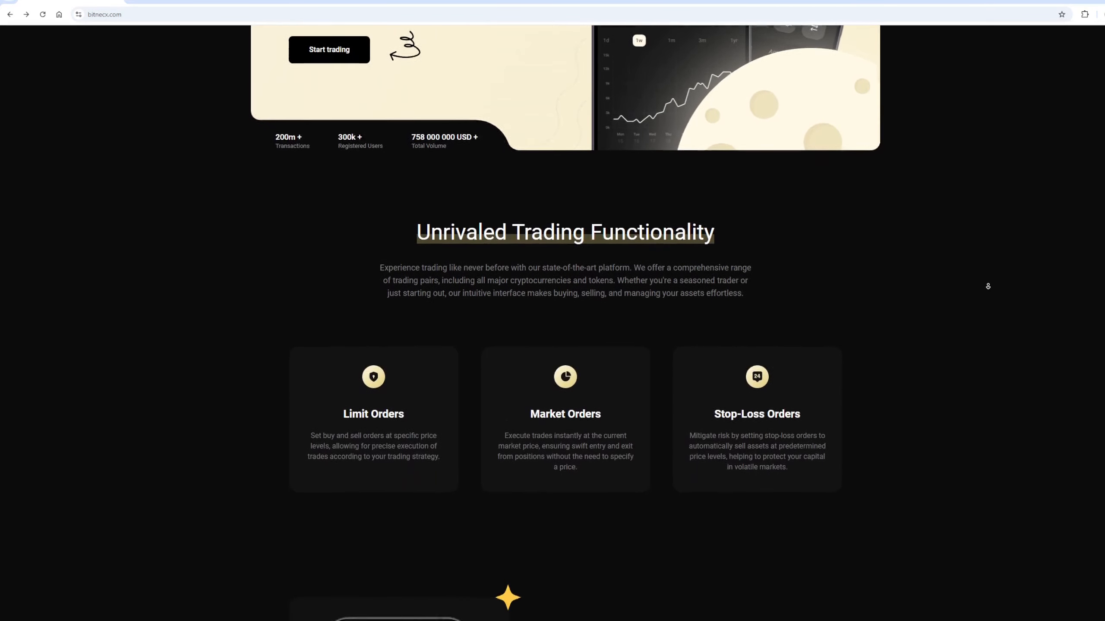
Browse the Bitnecx homepage and open the Sign Up form.
scroll("down", 3)
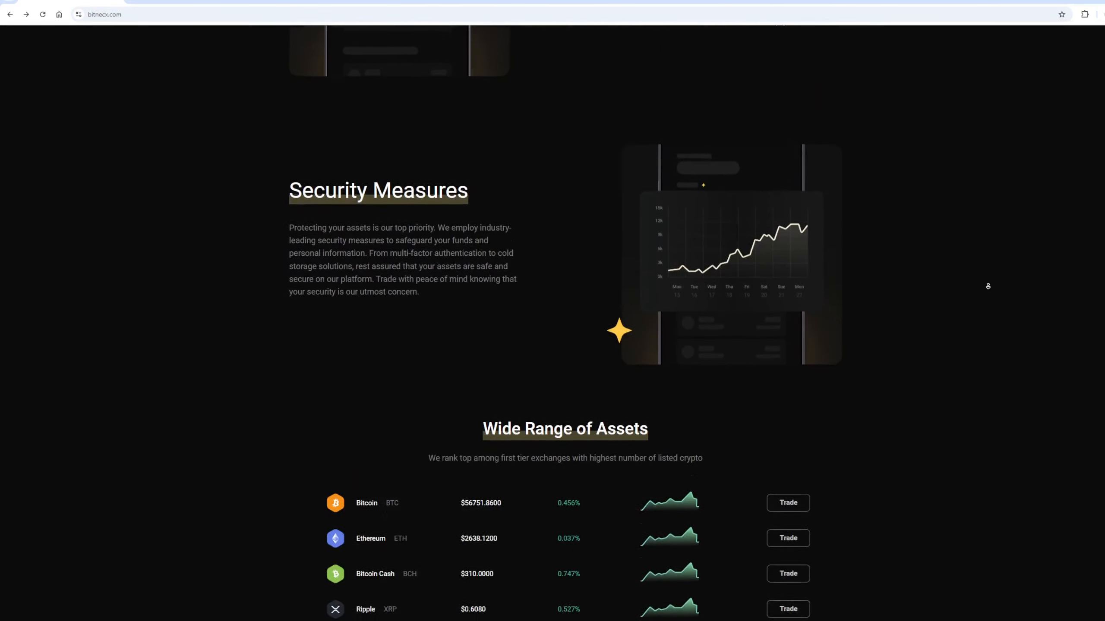
scroll("down", 3)
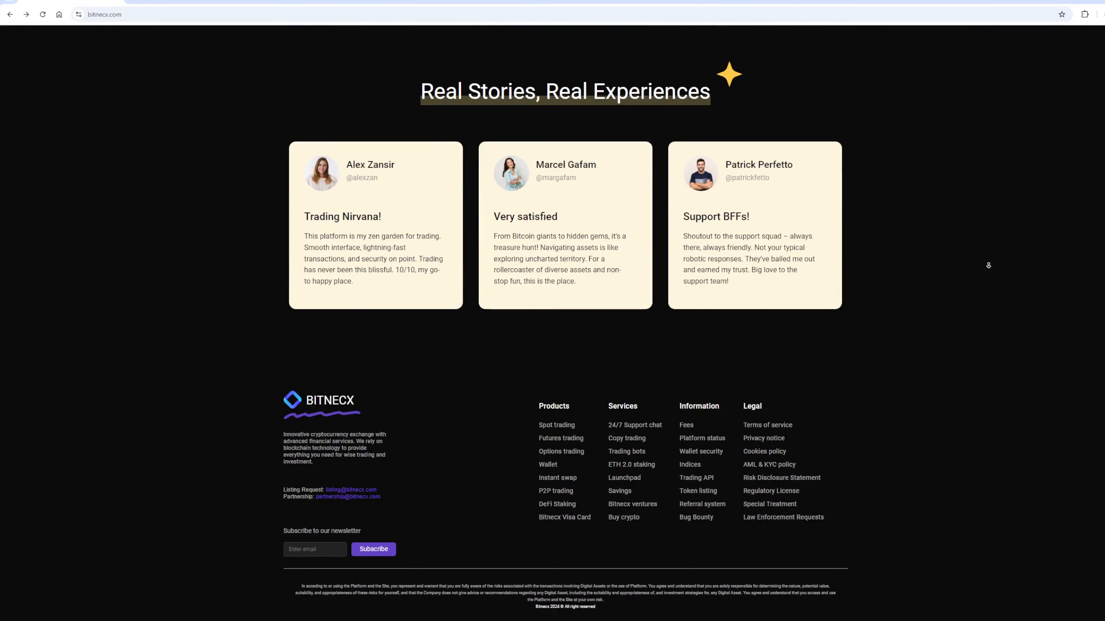
scroll("up", 3)
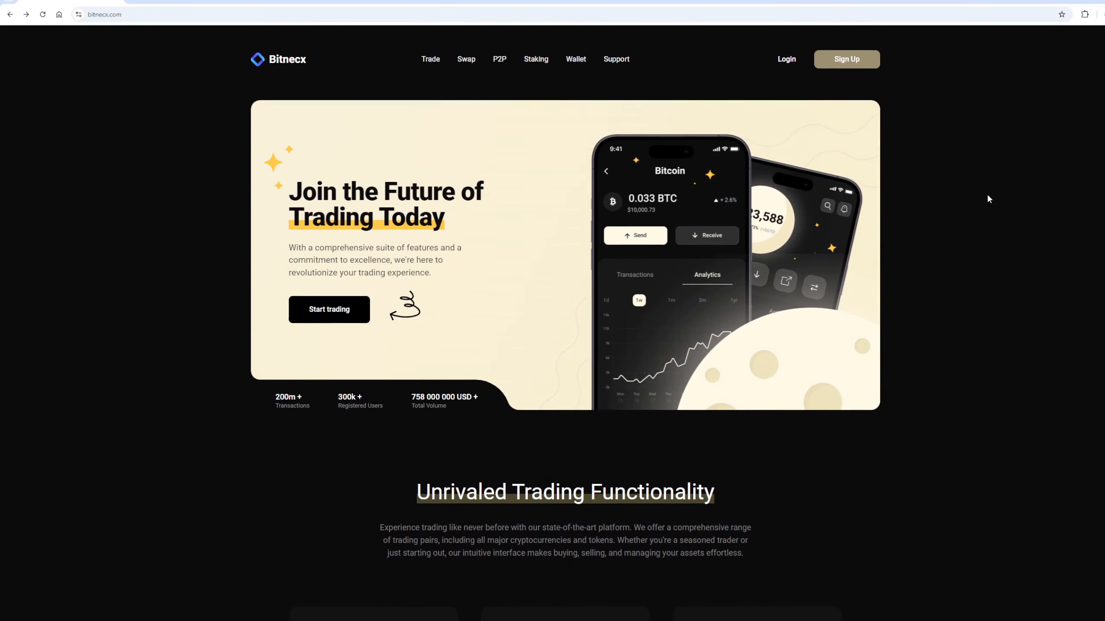
left_click(846, 59)
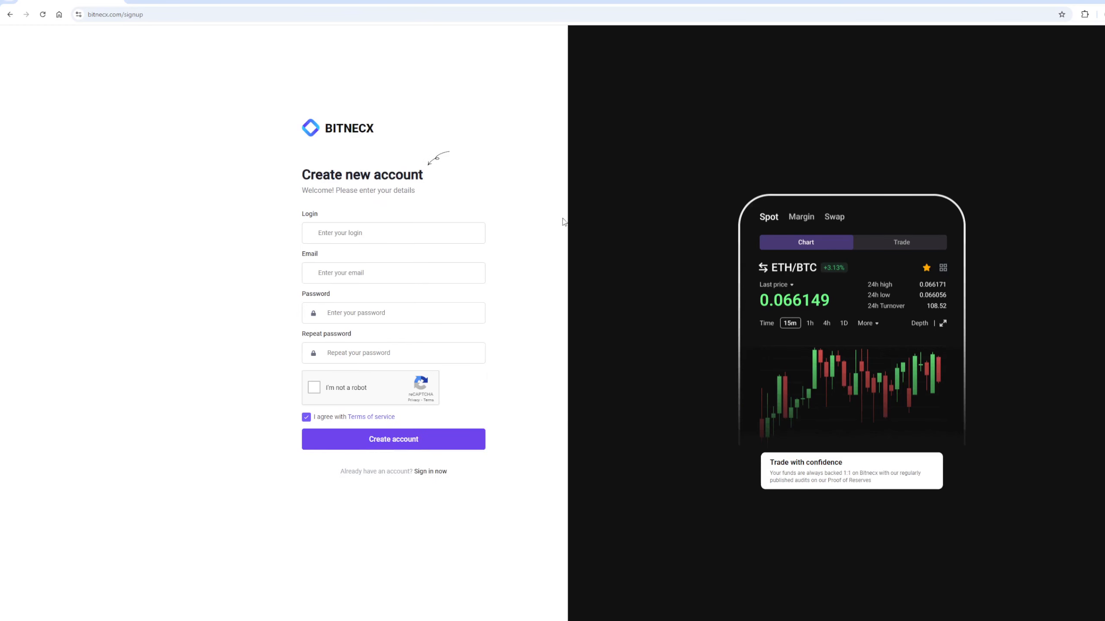
Register with login 'james', email 'jameser912@' and a password, then create the account.
left_click(393, 233)
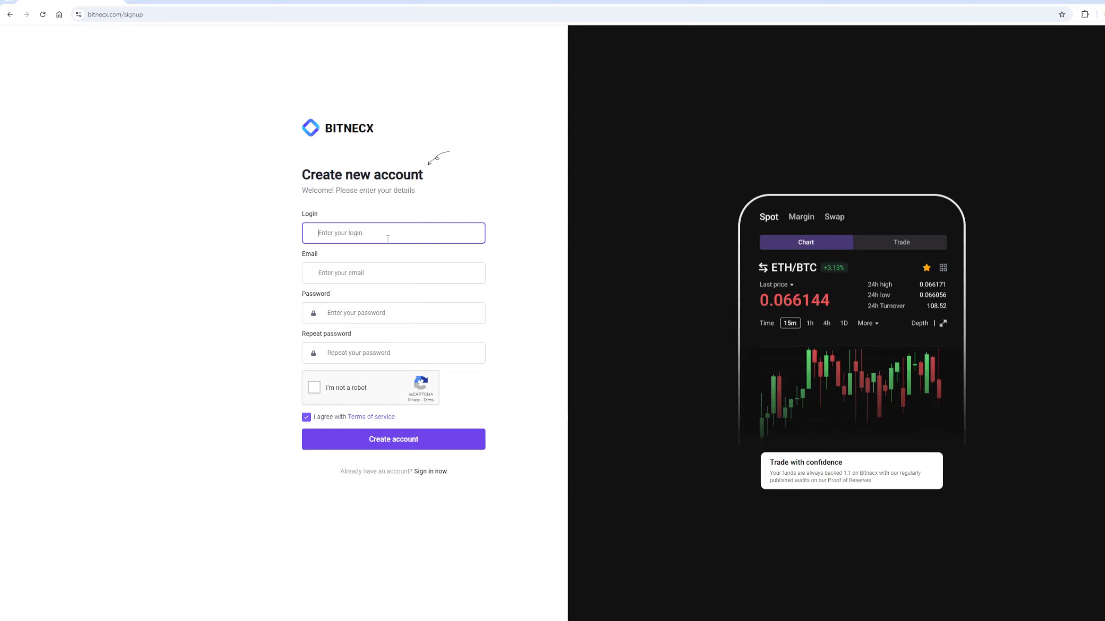
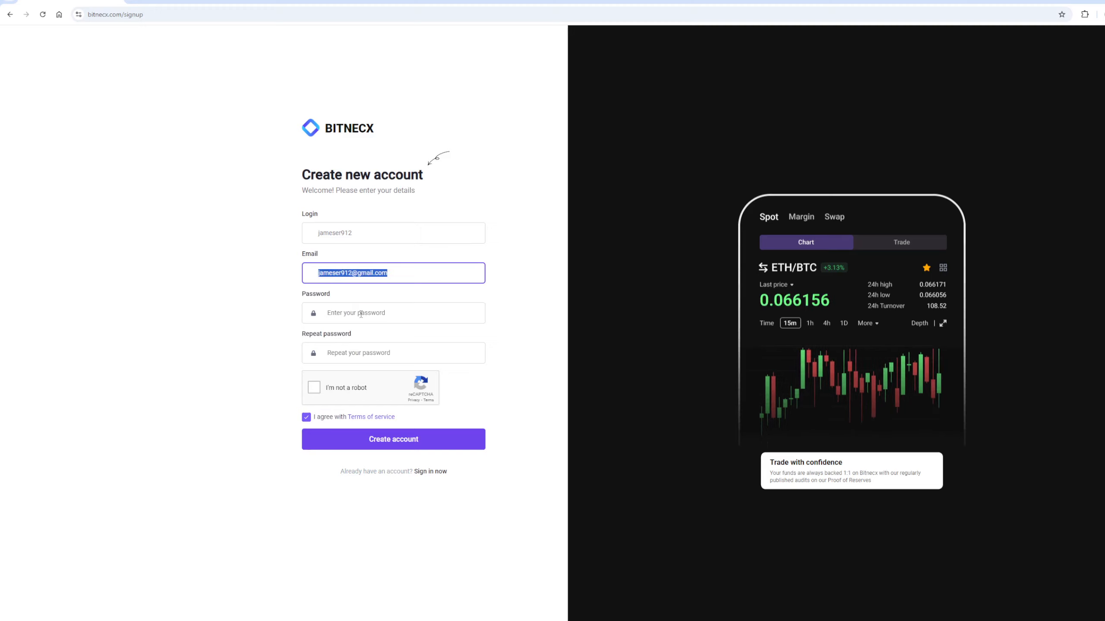
left_click(393, 353)
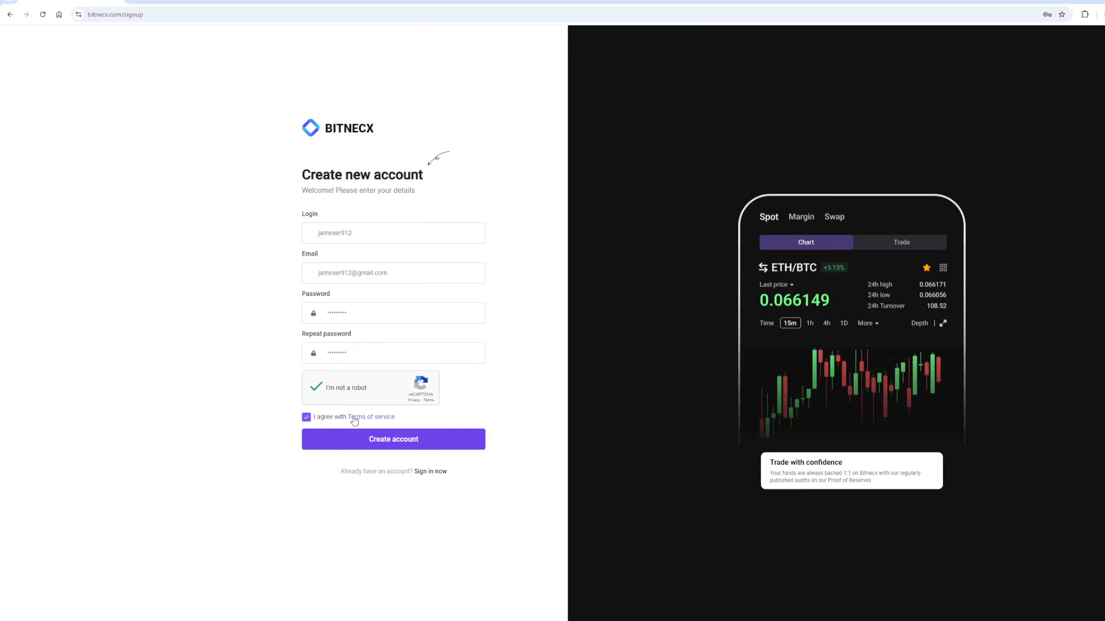
left_click(430, 471)
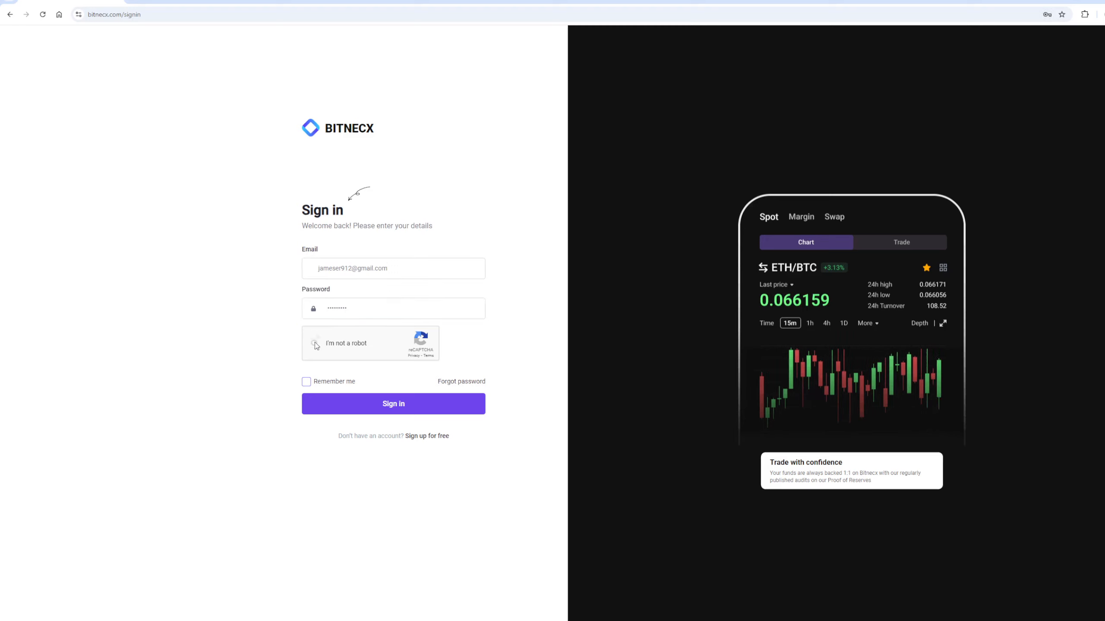
Complete the reCAPTCHA check and sign in with the prefilled credentials.
left_click(393, 404)
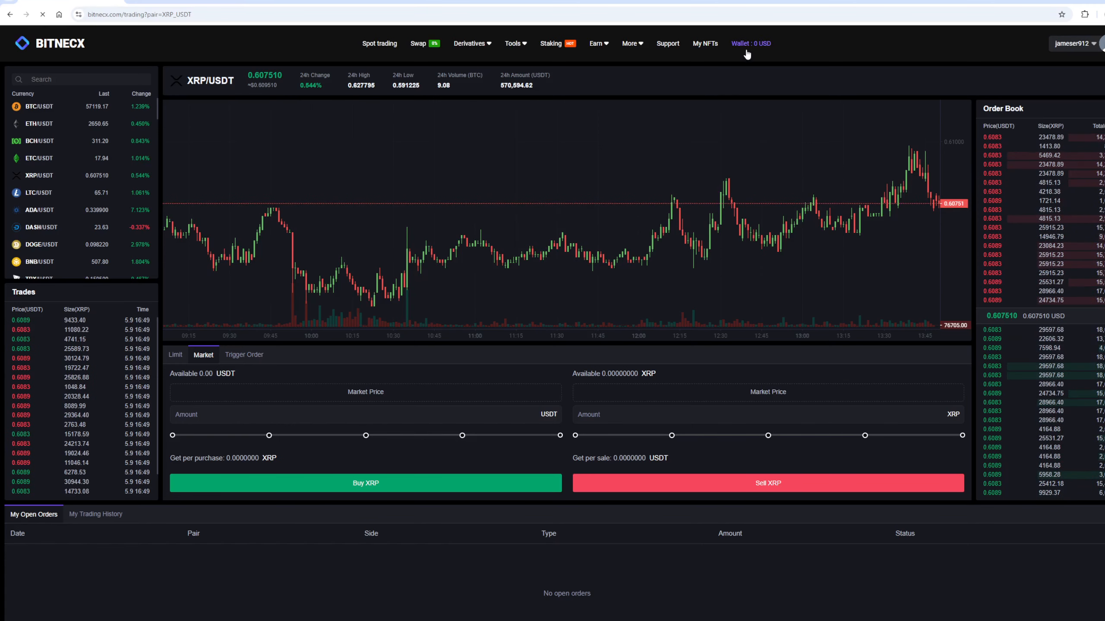
Show an XRP deposit address from Wallet > Deposit, then view the transaction history.
left_click(751, 43)
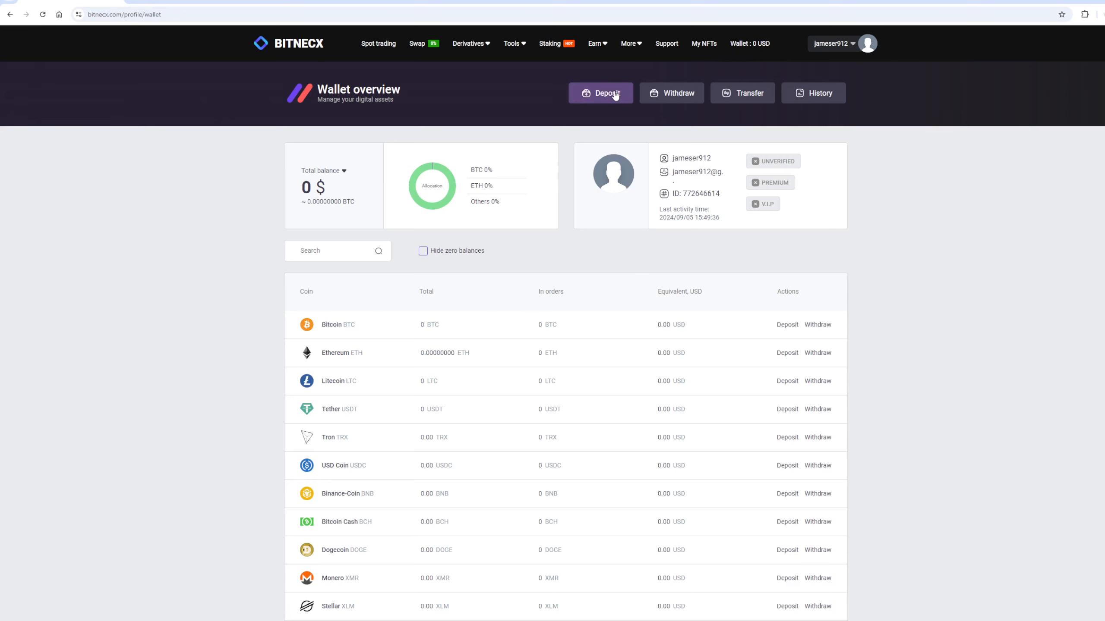
left_click(600, 93)
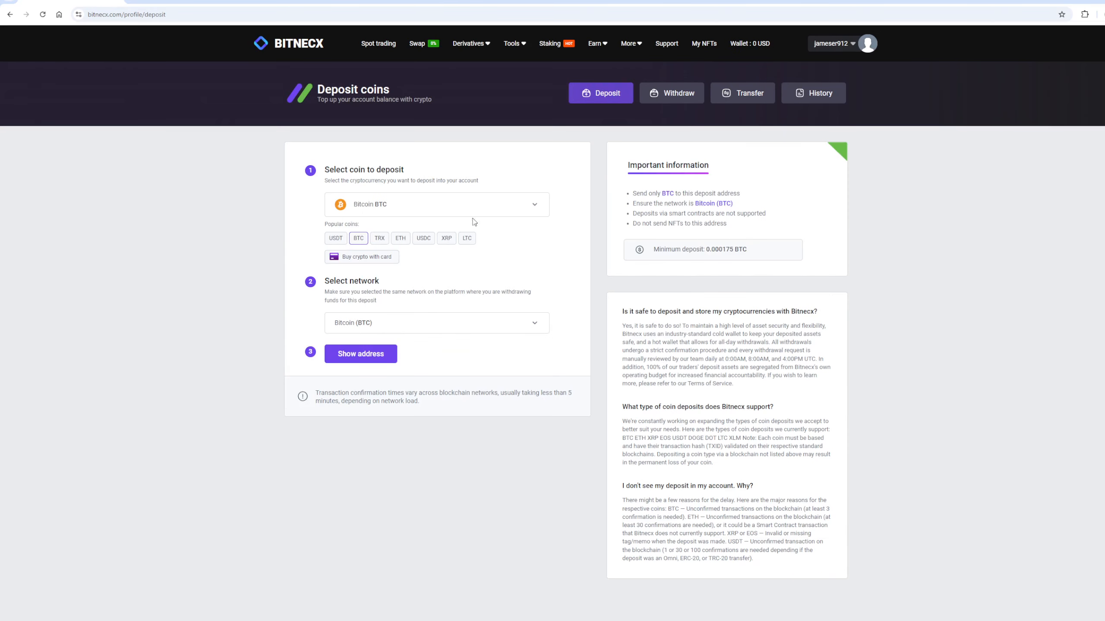
left_click(446, 238)
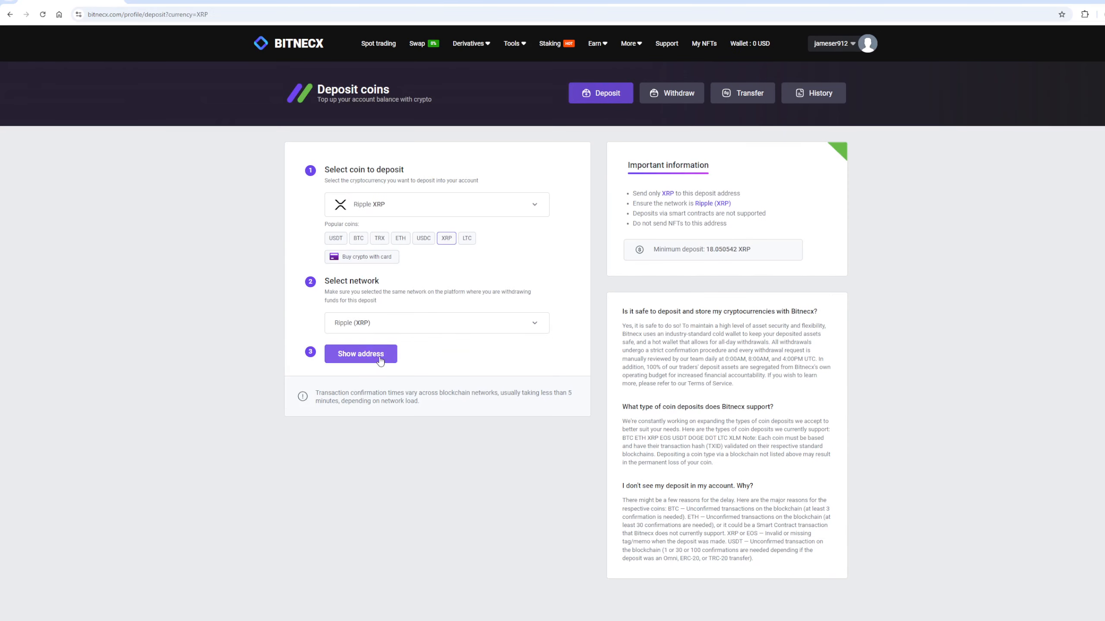
left_click(360, 354)
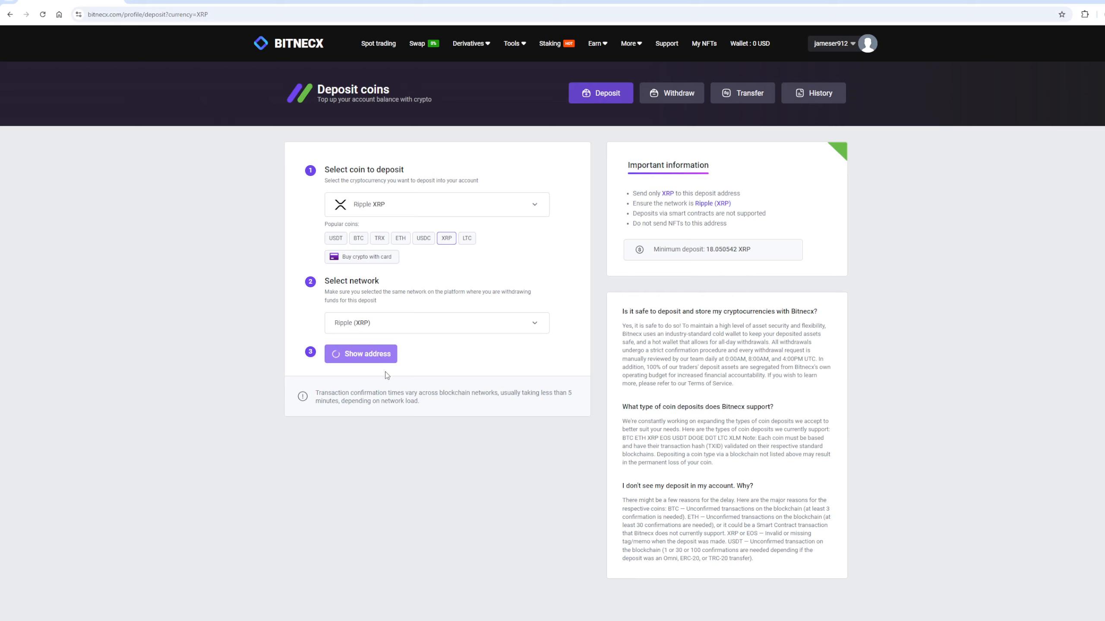
left_click(361, 354)
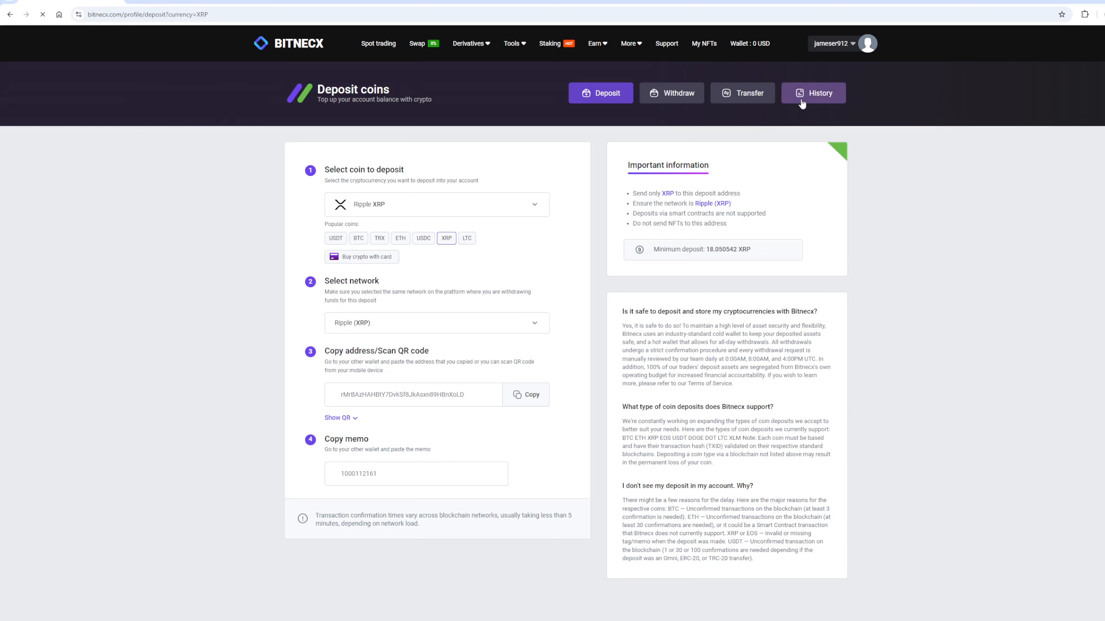
left_click(813, 93)
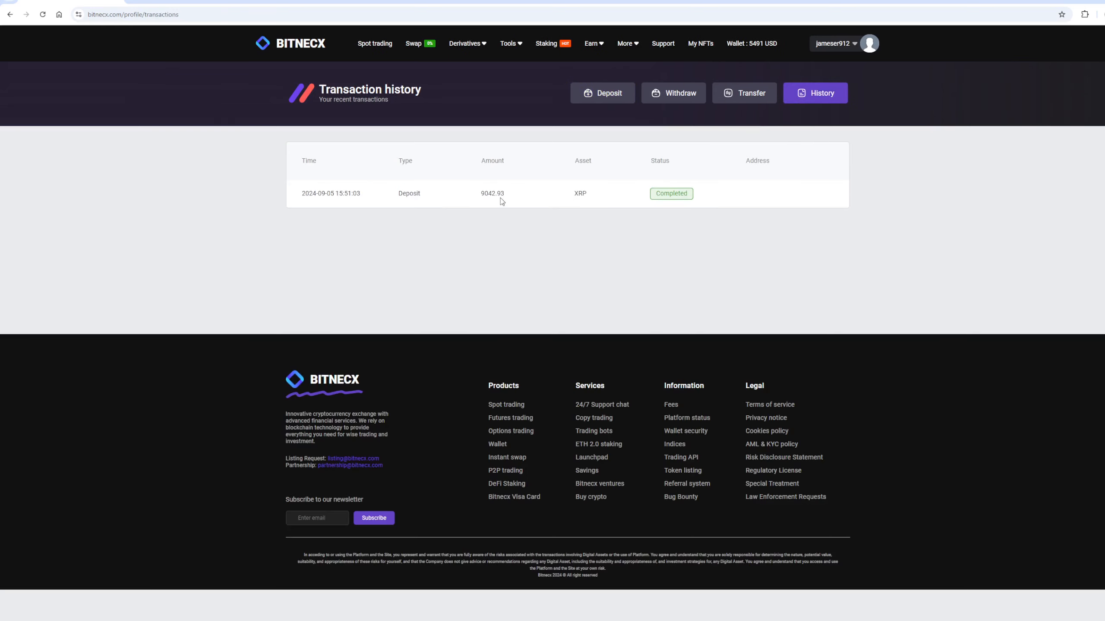
mouse_move(760, 57)
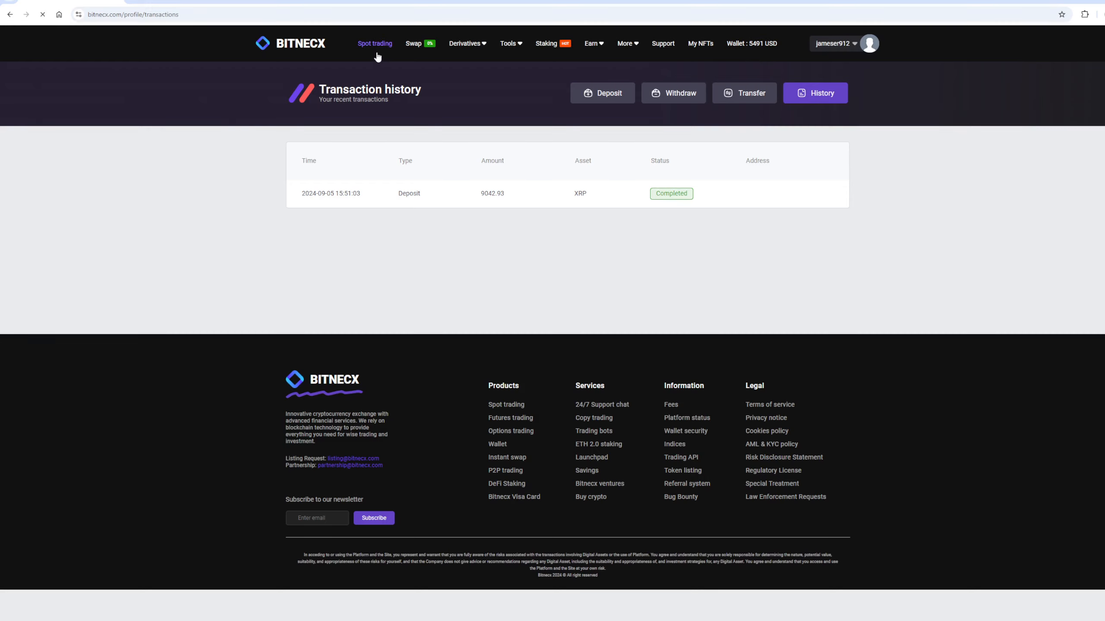
Go to Spot trading and select the XRP/USDT market.
left_click(374, 43)
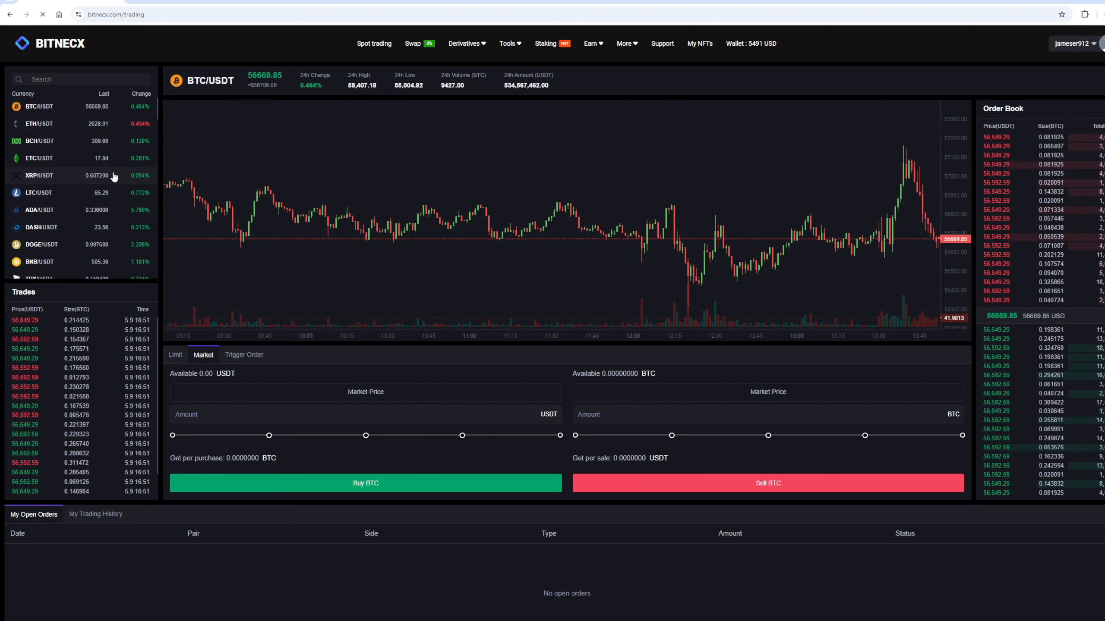
left_click(37, 175)
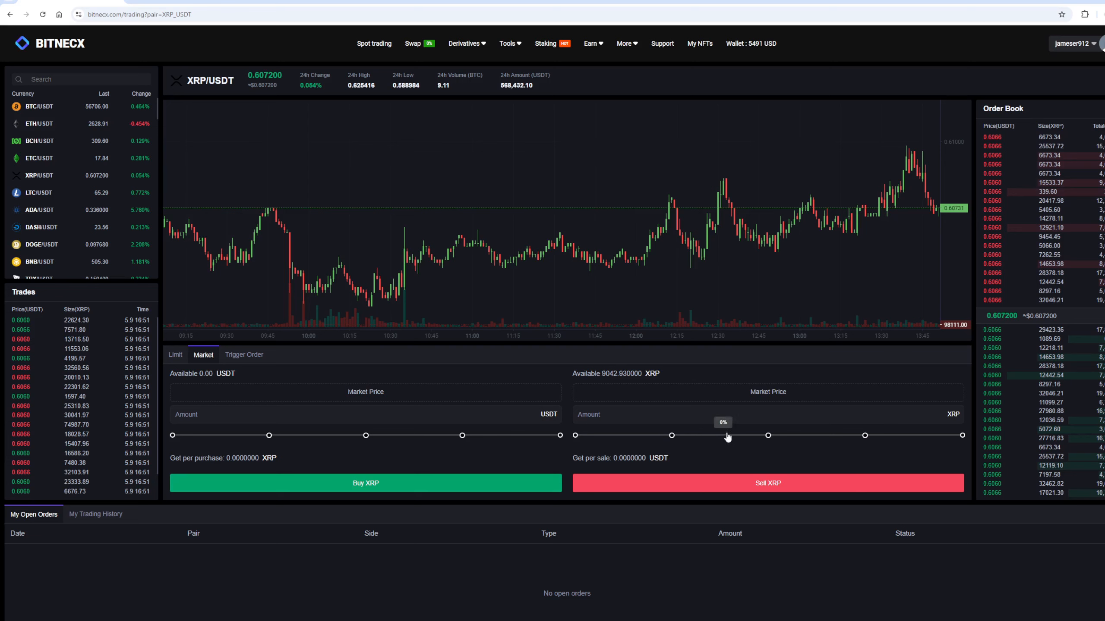
Market-sell the full 9042.93 XRP balance for USDT.
left_click_drag(724, 435, 961, 435)
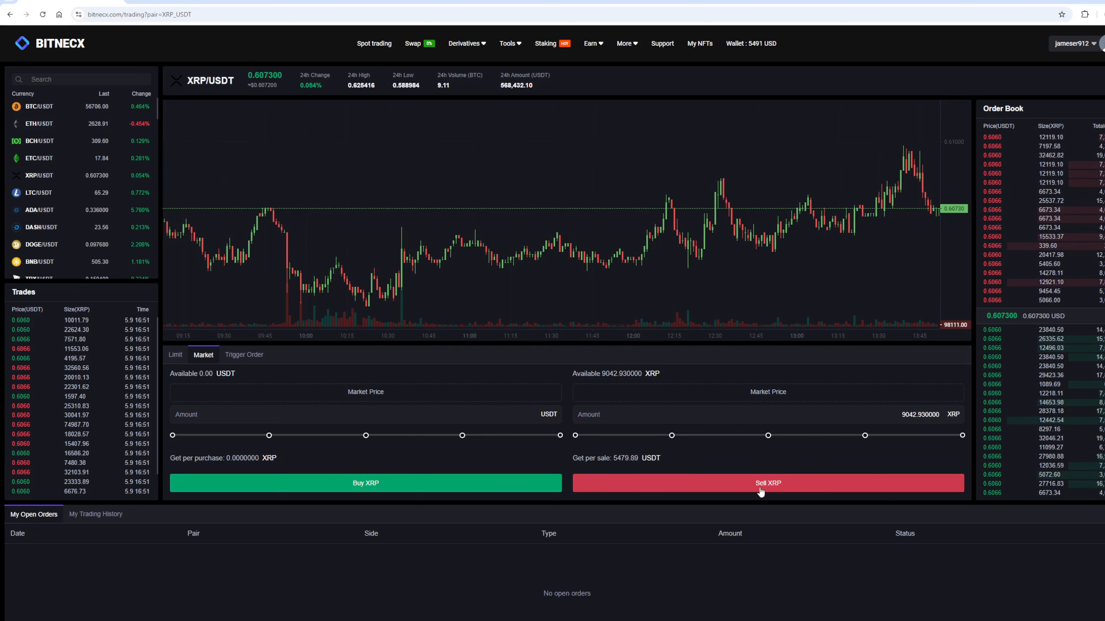
left_click(767, 483)
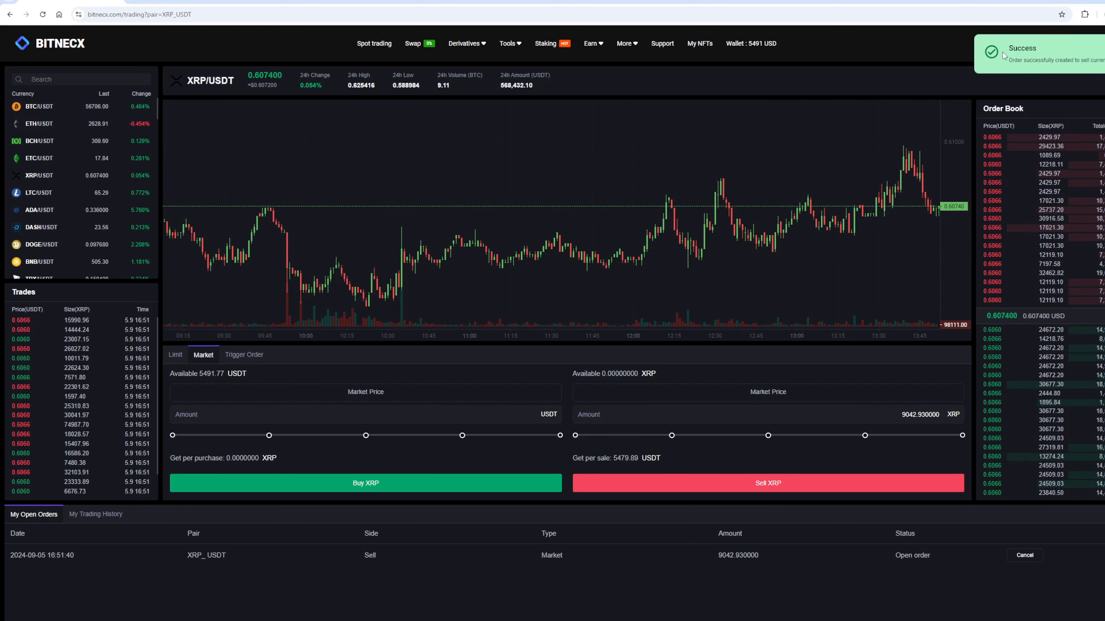
left_click(1024, 555)
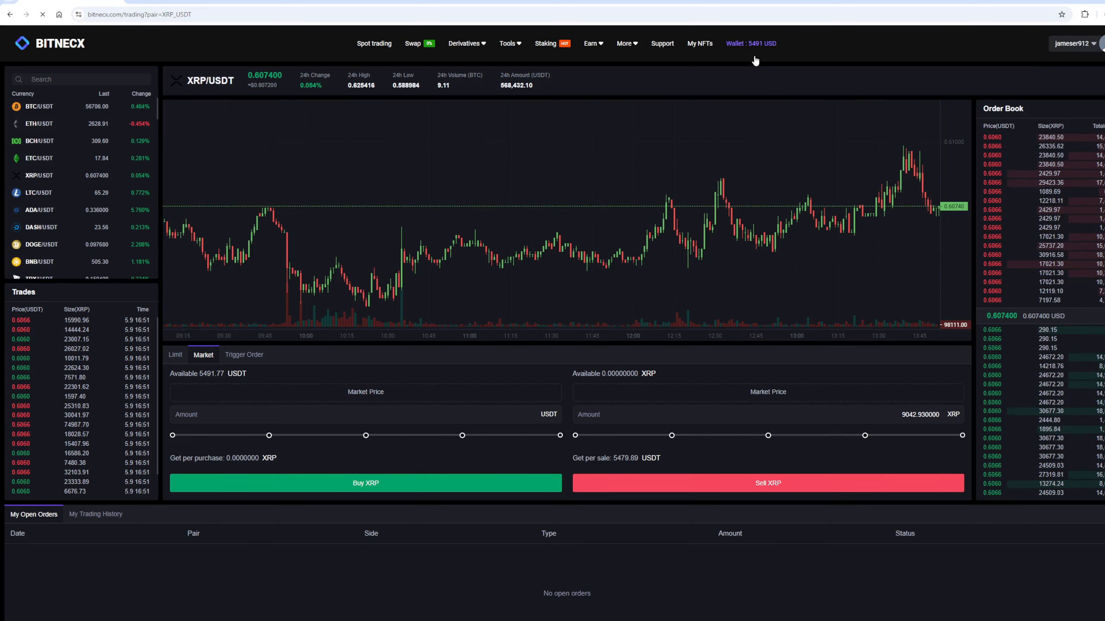
Set up a USDT withdrawal on Tether (TRC-20) for the full 5491.77 balance.
left_click(750, 43)
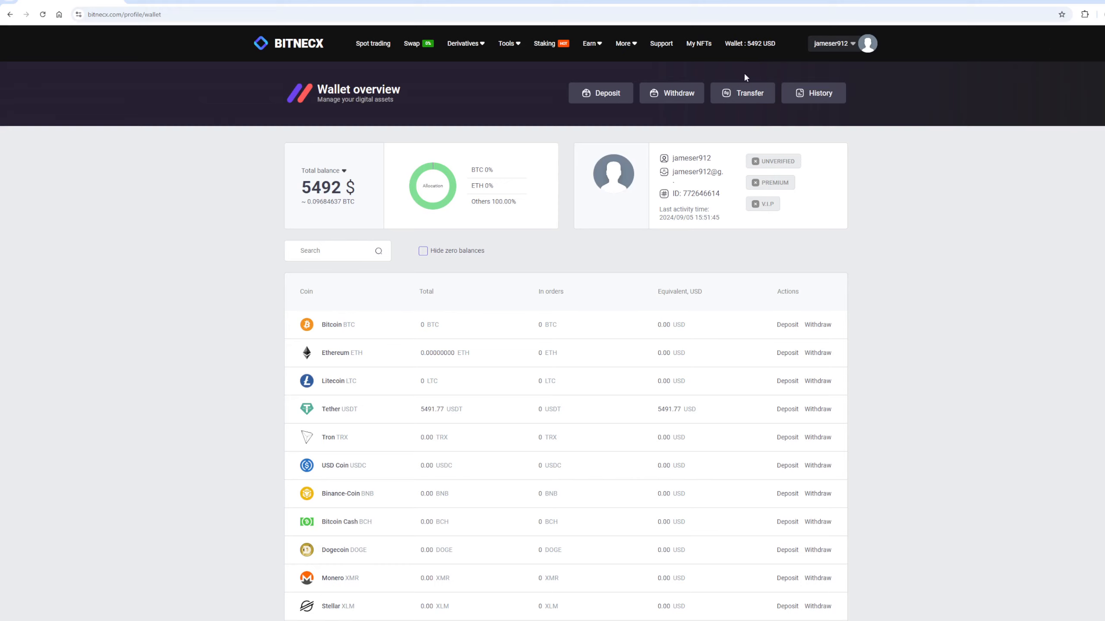
mouse_move(675, 104)
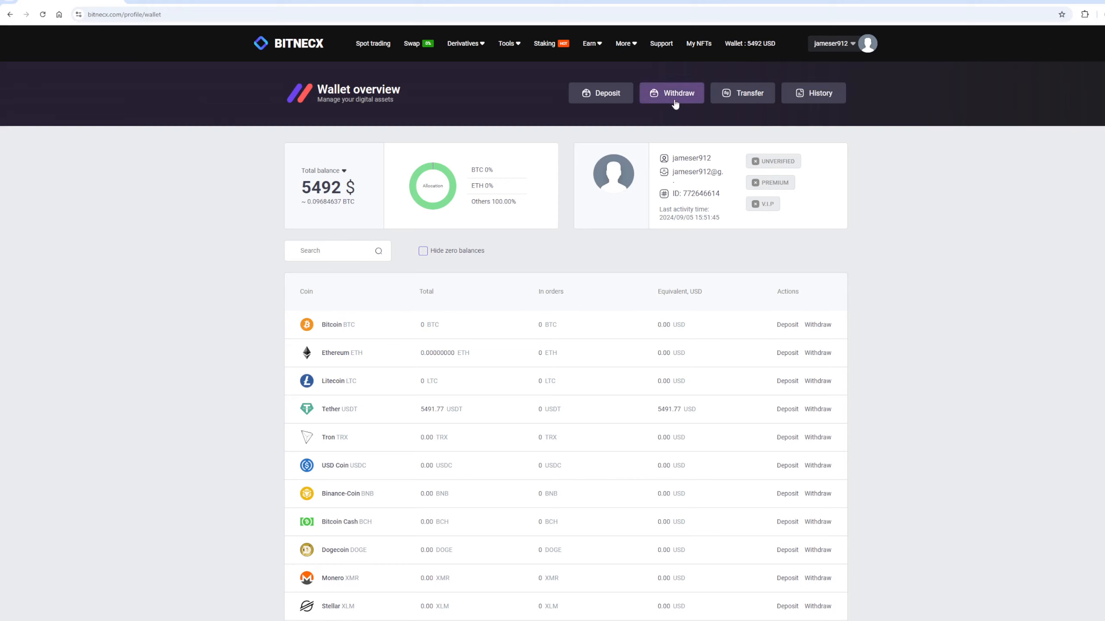
left_click(672, 92)
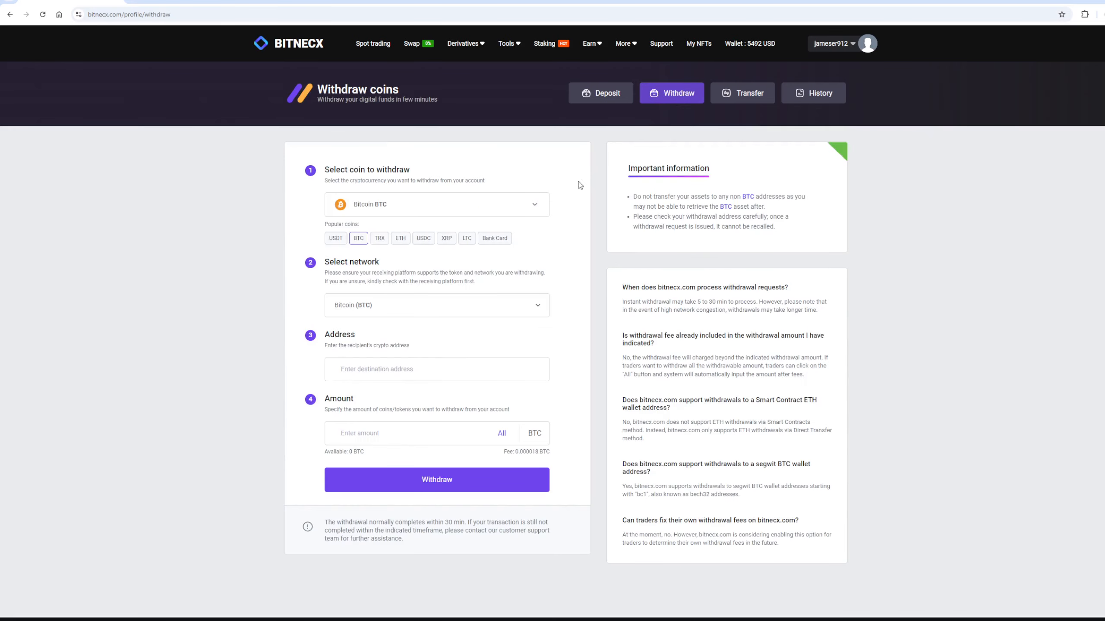
left_click(335, 239)
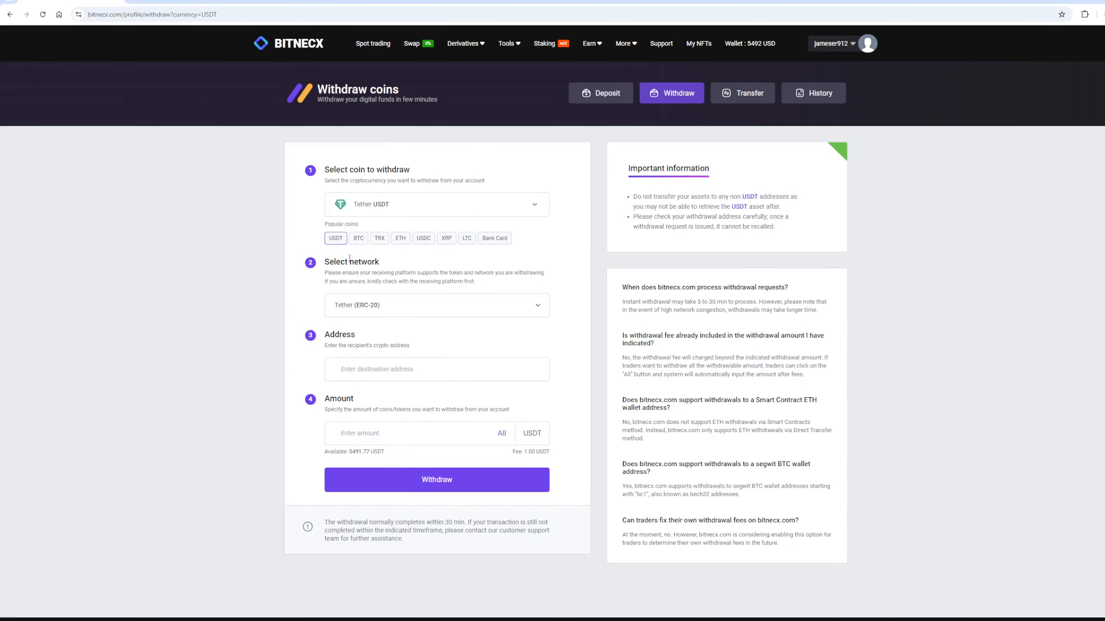
left_click(437, 305)
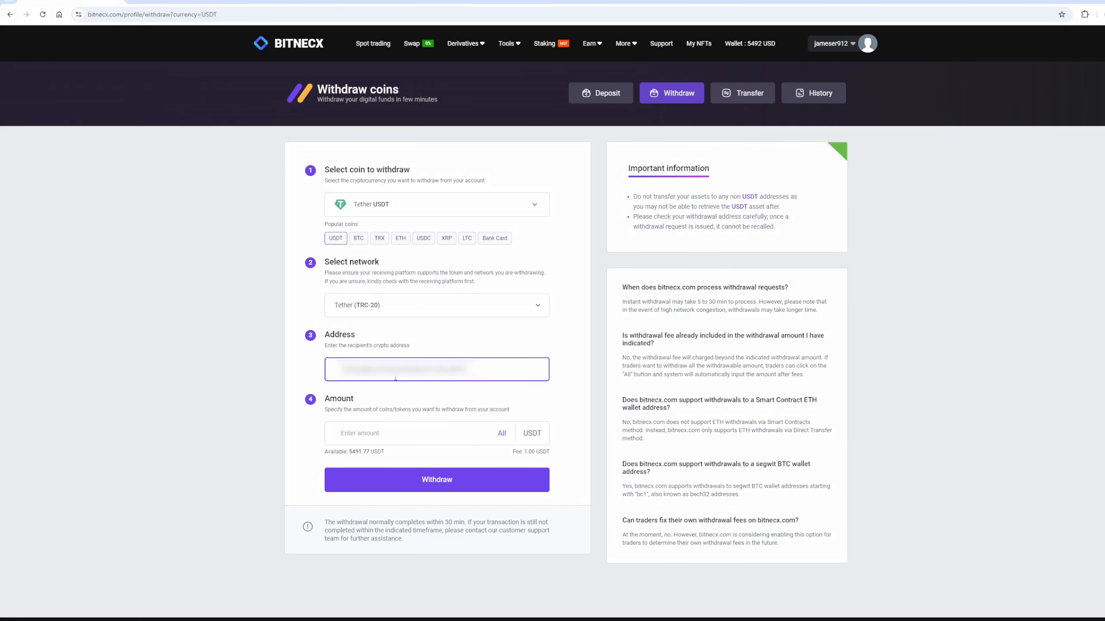
left_click(501, 433)
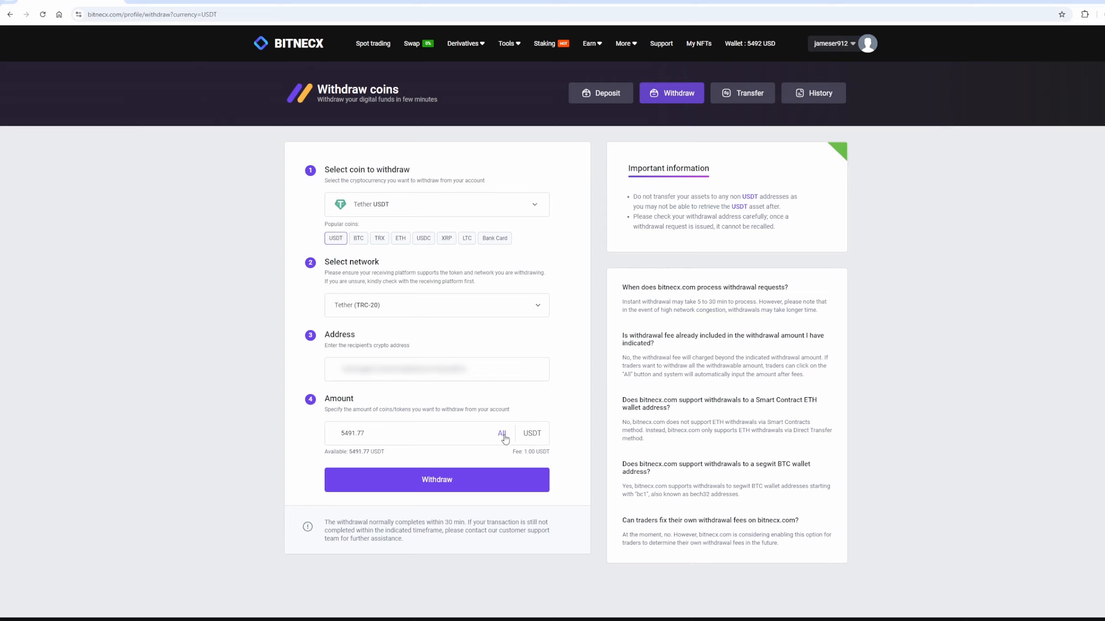
mouse_move(434, 490)
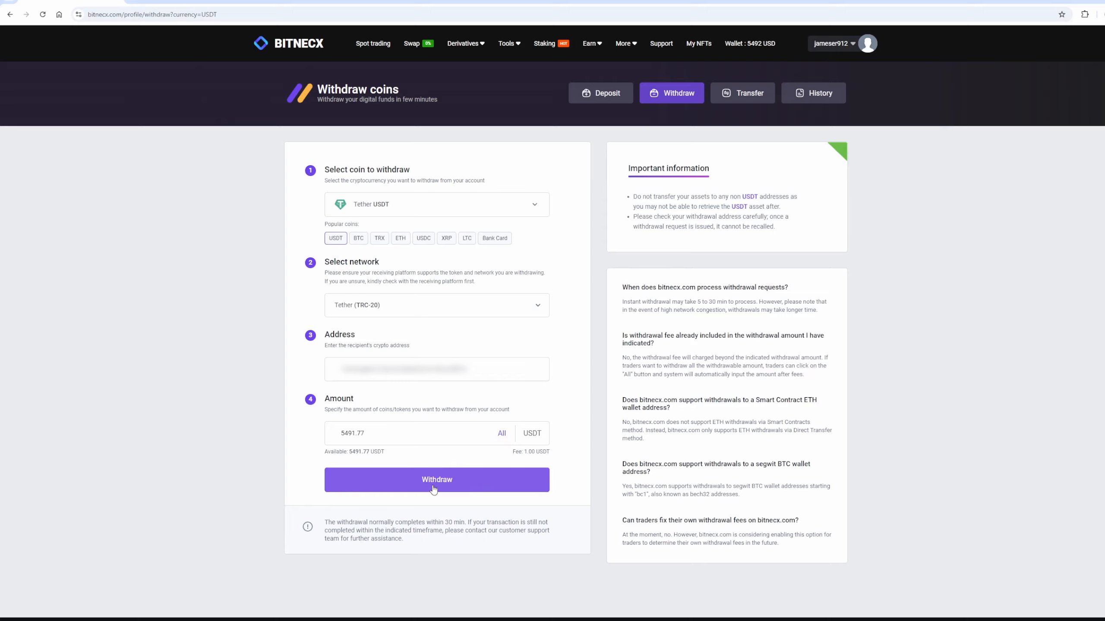
Submit the 5490.77 USDT withdrawal and close the processing notice to view history.
left_click(437, 480)
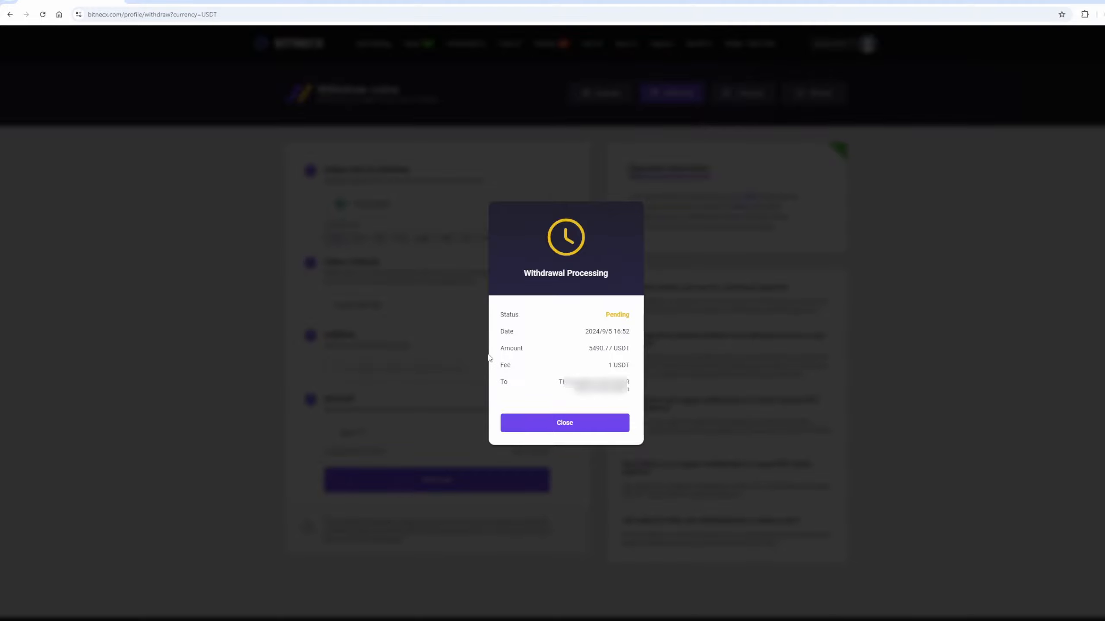
mouse_move(503, 391)
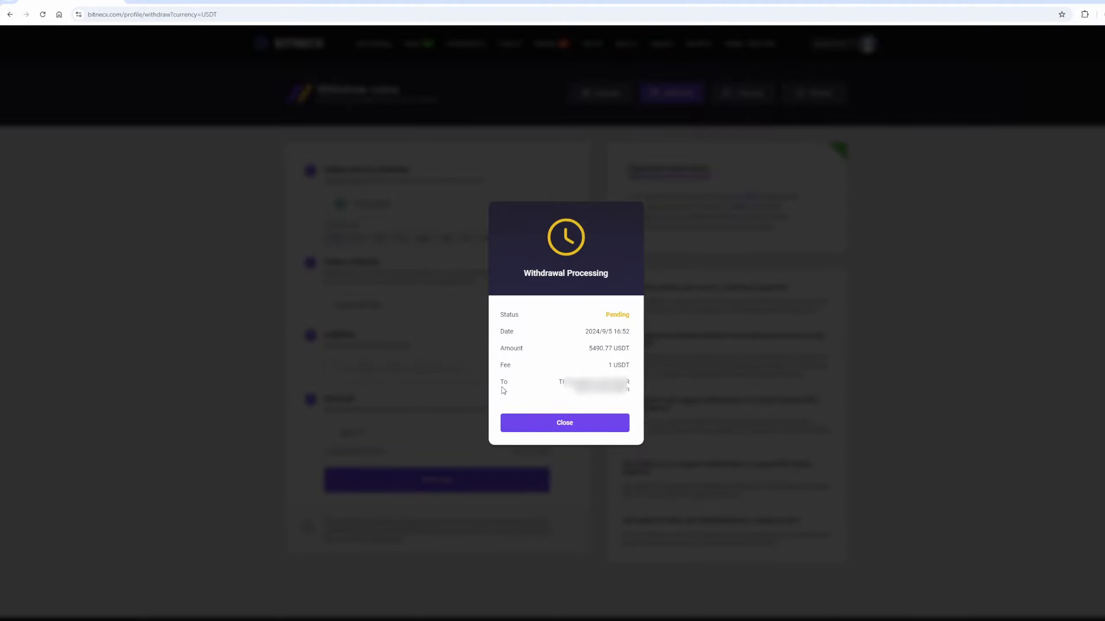
mouse_move(568, 432)
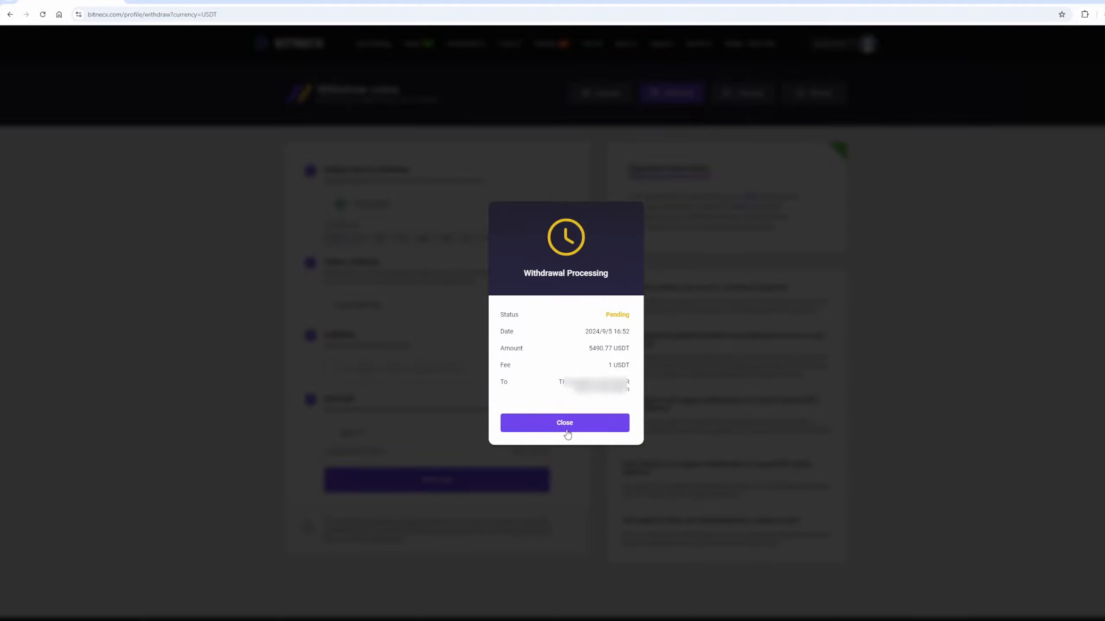
left_click(565, 423)
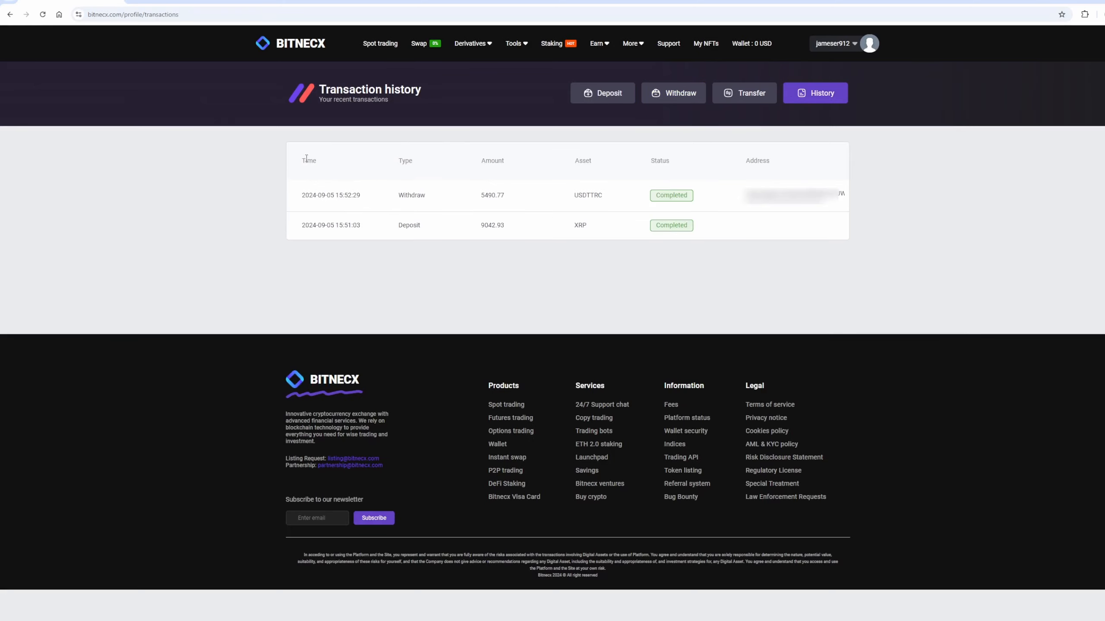
mouse_move(557, 270)
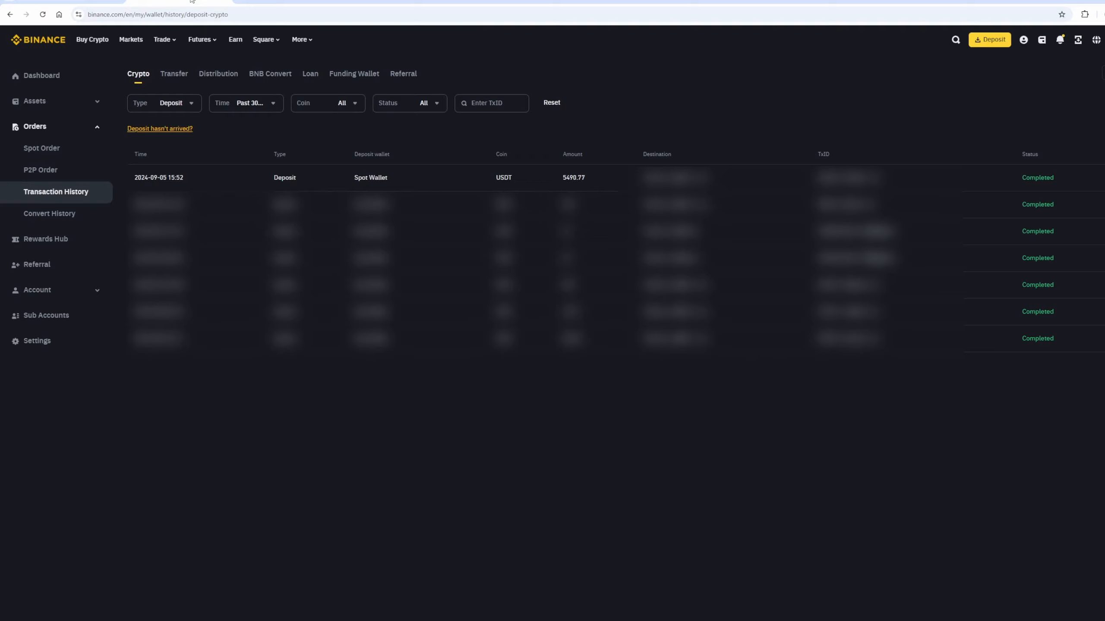
mouse_move(551, 146)
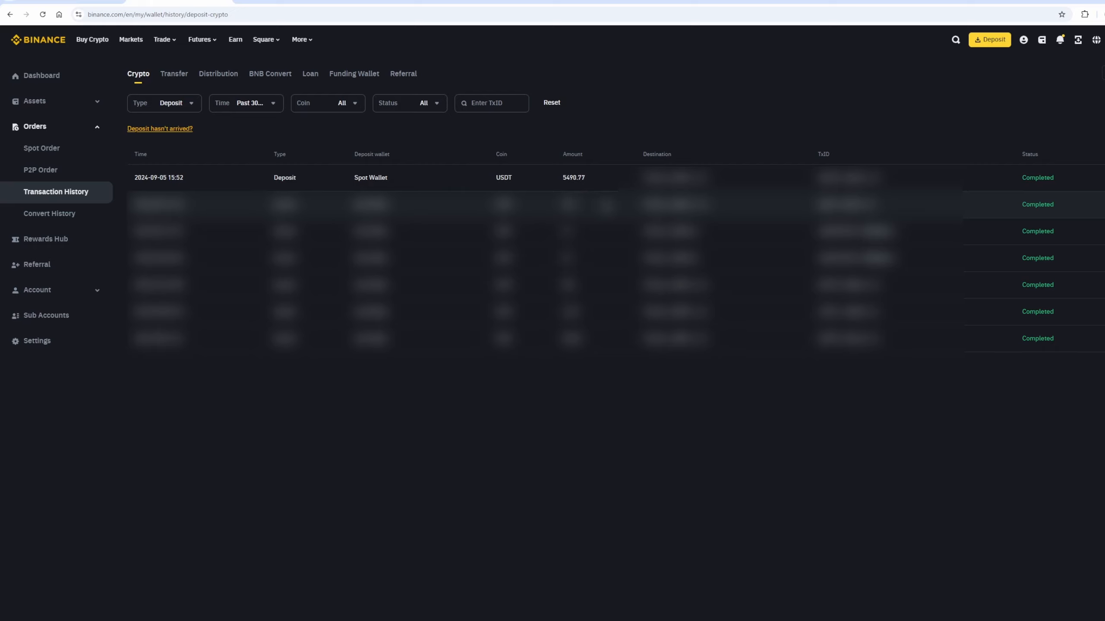
Confirm the completed 5490.77 USDT deposit in Binance, then bring up the Trade menu.
left_click(162, 39)
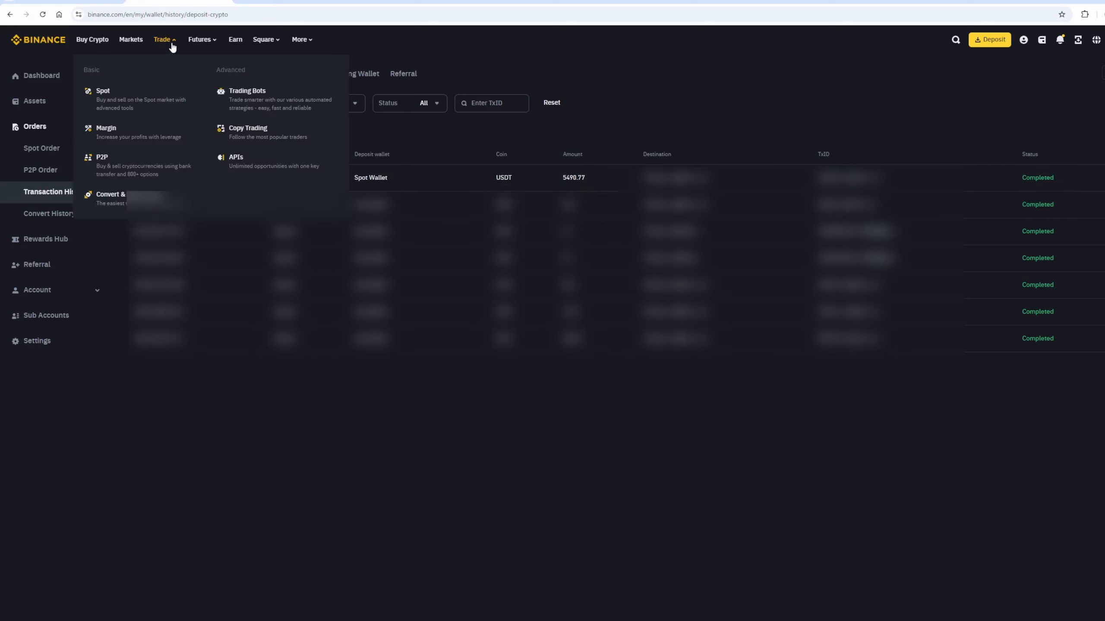
From Spot trading, withdraw the maximum 90429.31 XRP to the recipient address.
left_click(103, 90)
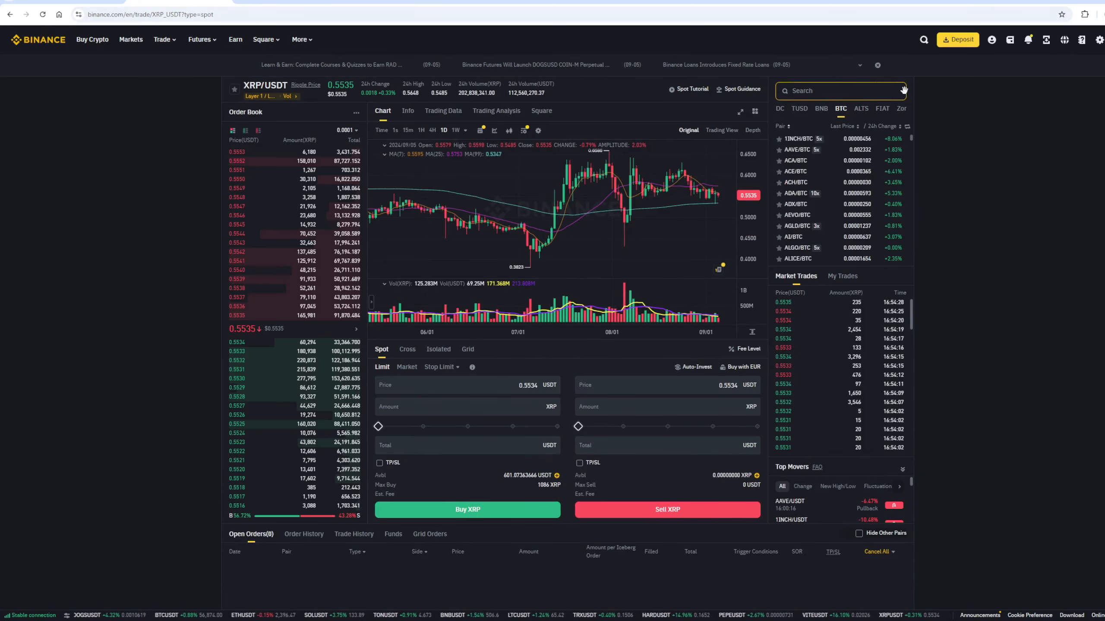
left_click(467, 445)
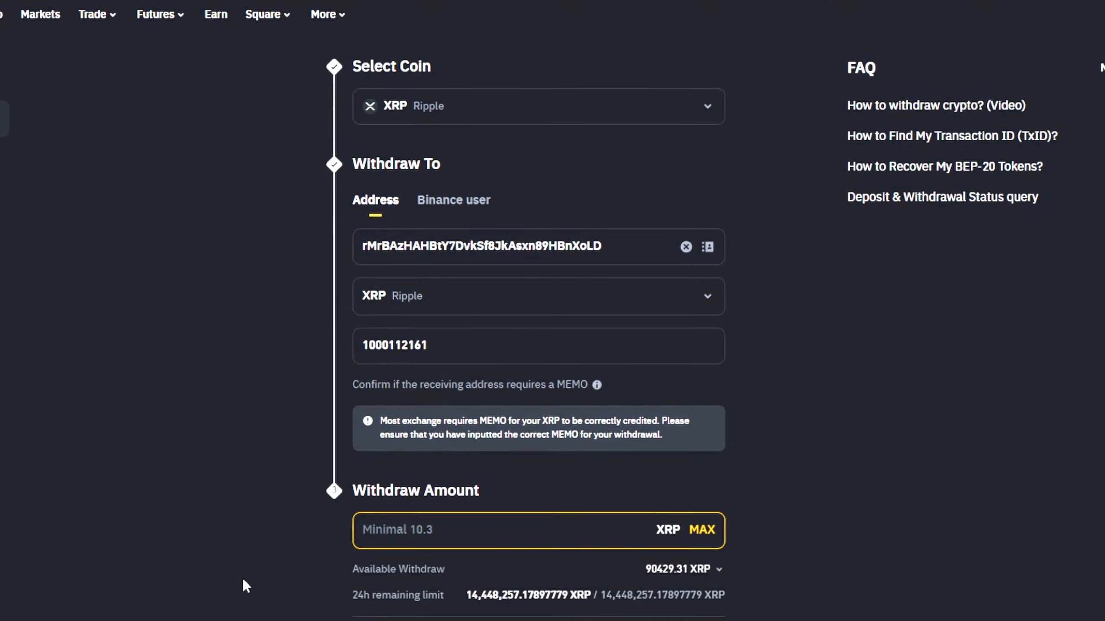
left_click(701, 530)
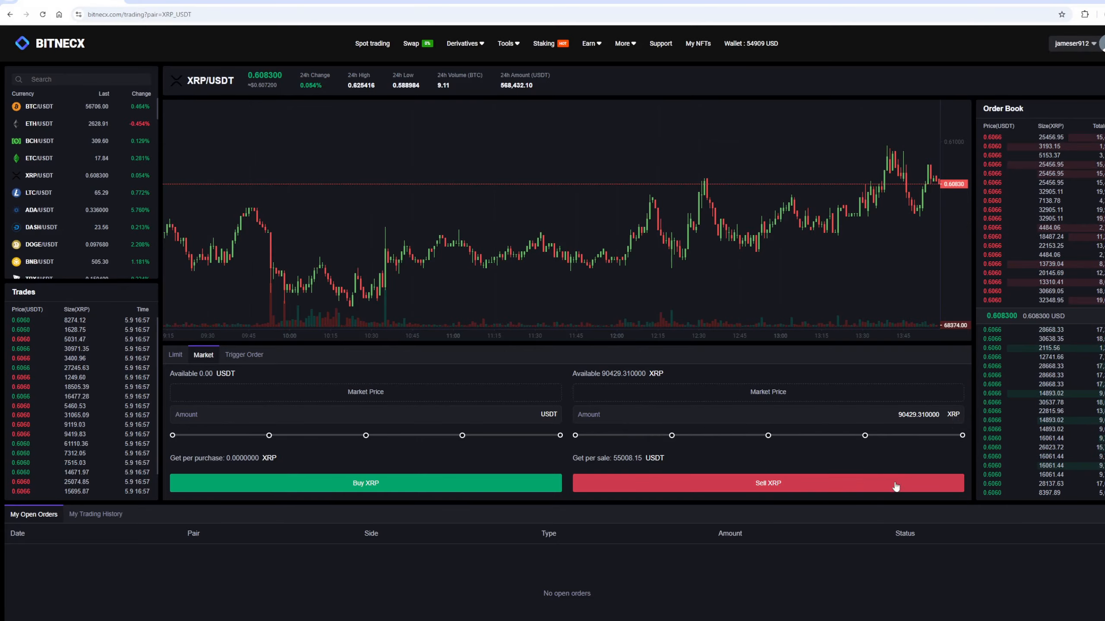
Sell the 90429.31 XRP, then close the withdrawal notice to view transaction history.
left_click(768, 484)
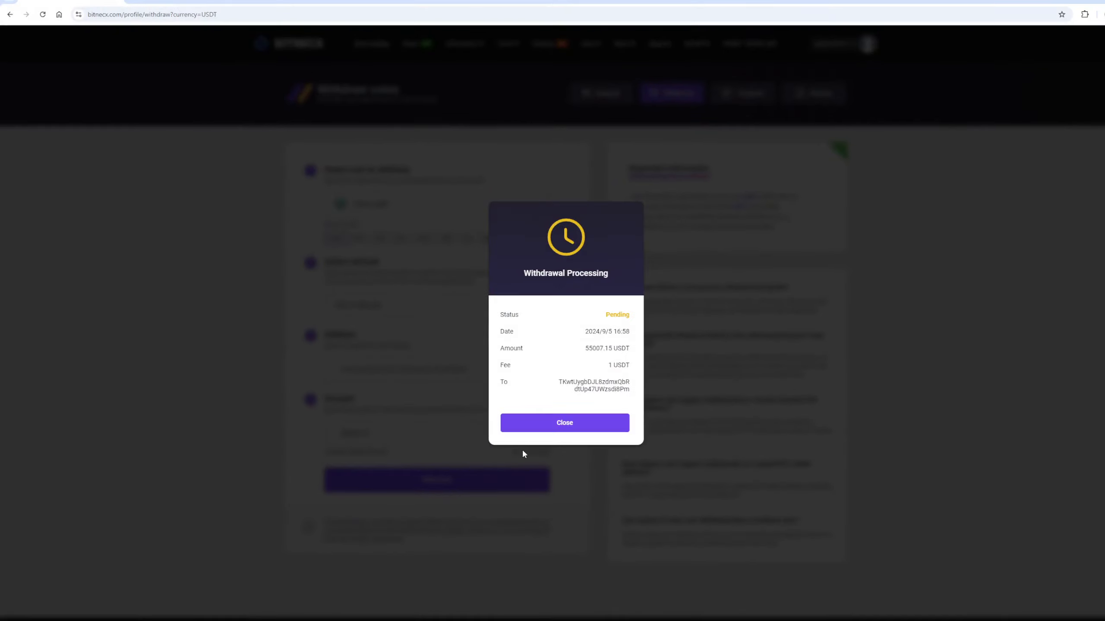
mouse_move(576, 462)
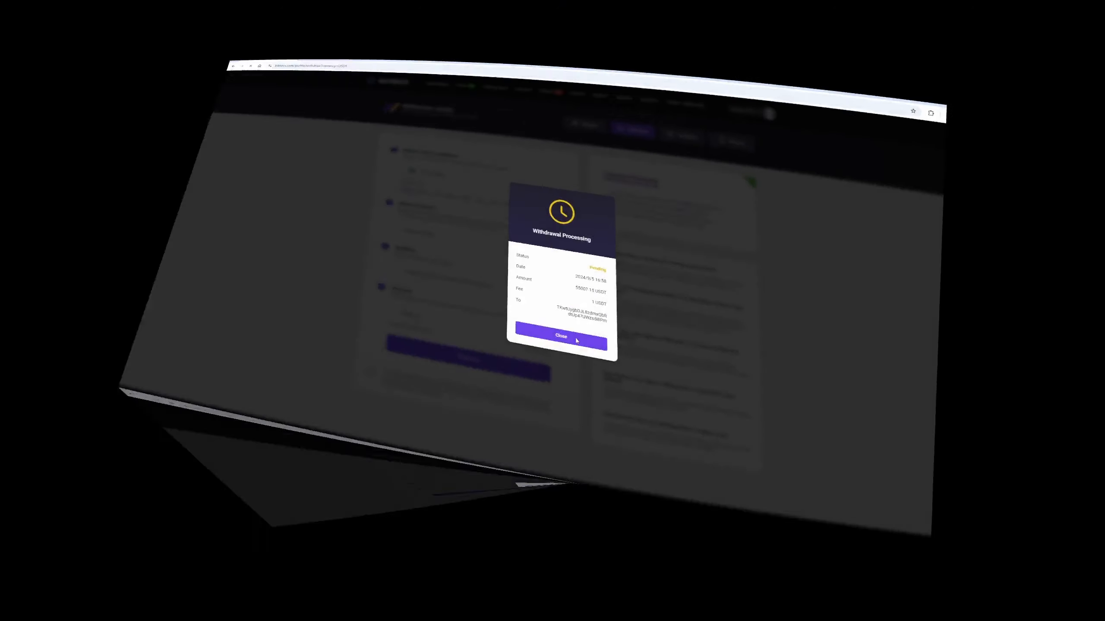
left_click(561, 336)
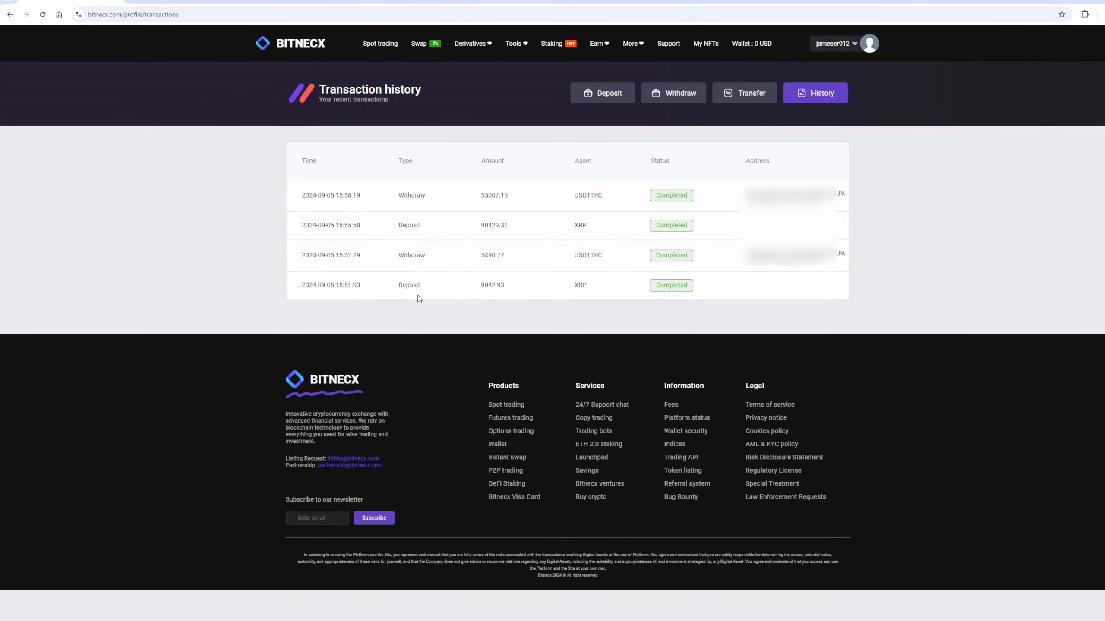